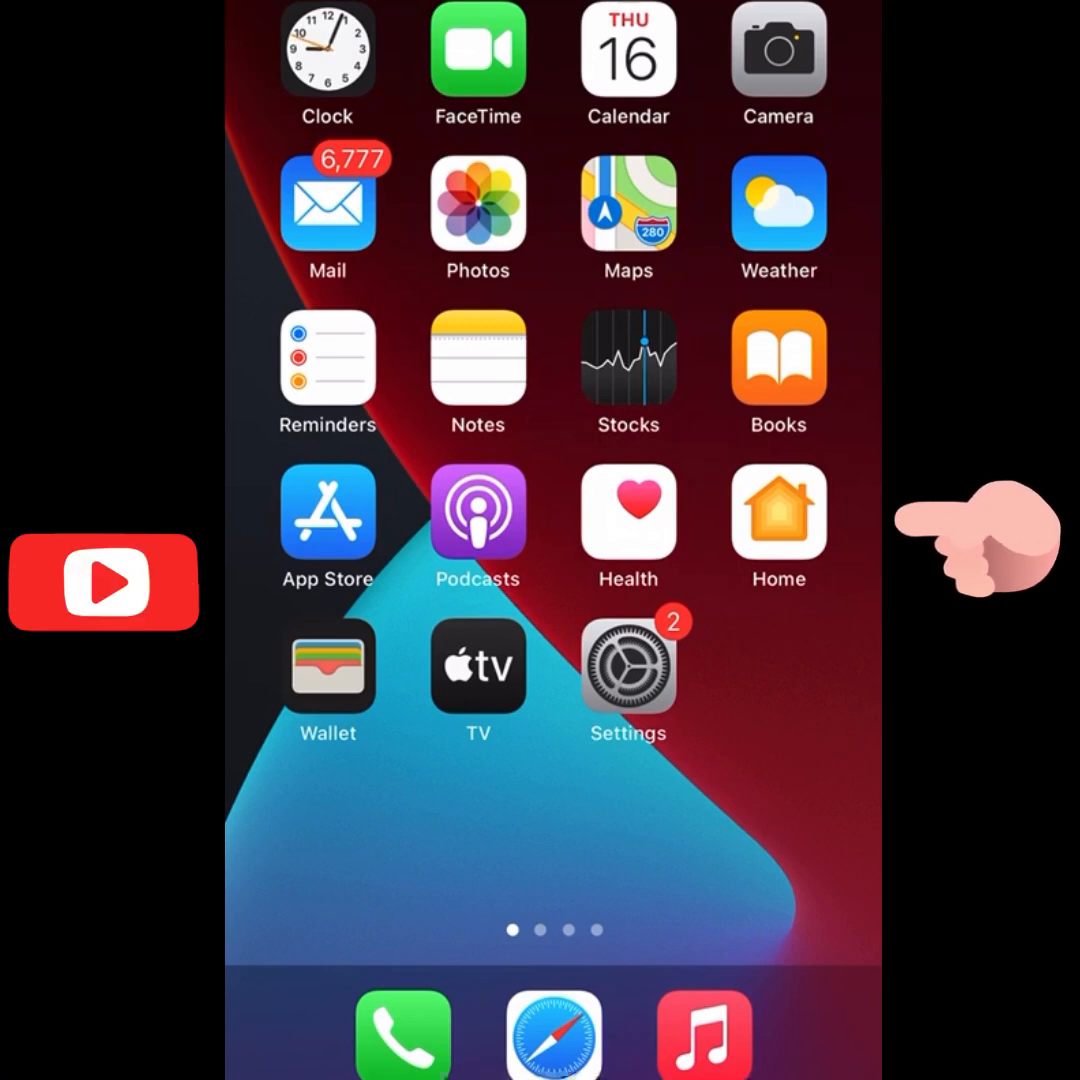
pyautogui.moveTo(976, 544)
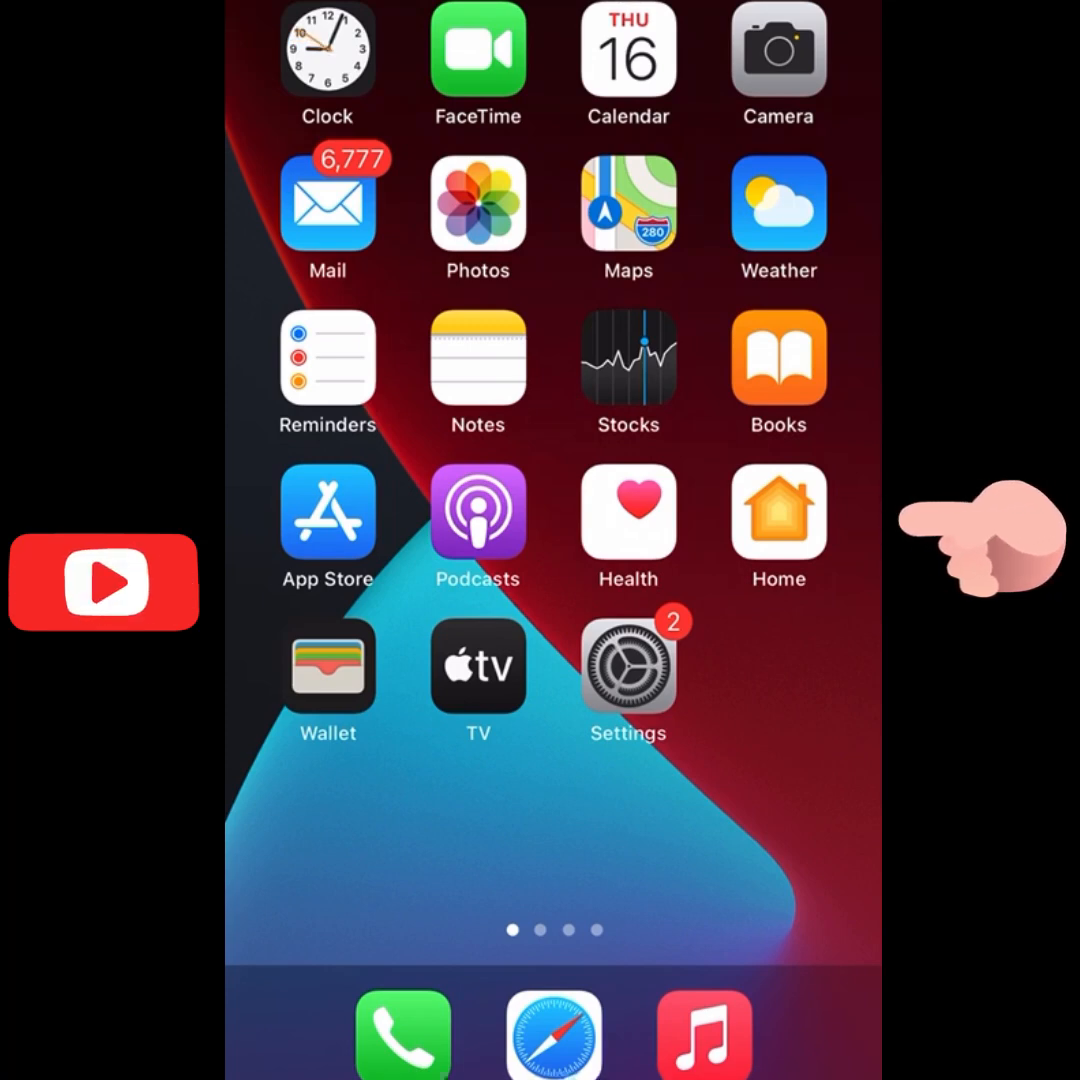
# - Search the App Store for 'term' and open 'termius: terminal & ssh client'
pyautogui.click(328, 512)
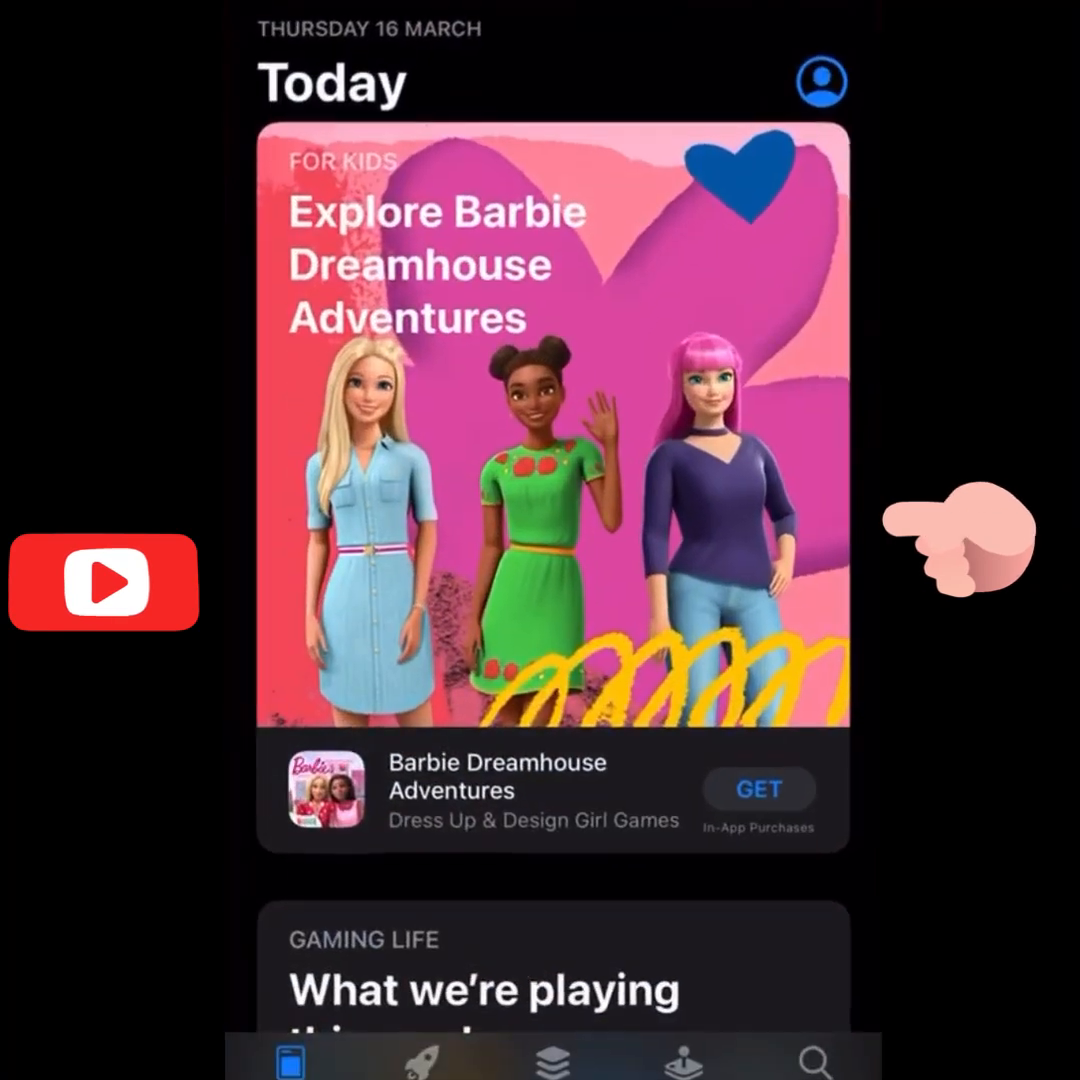
pyautogui.click(816, 1060)
pyautogui.write('term')
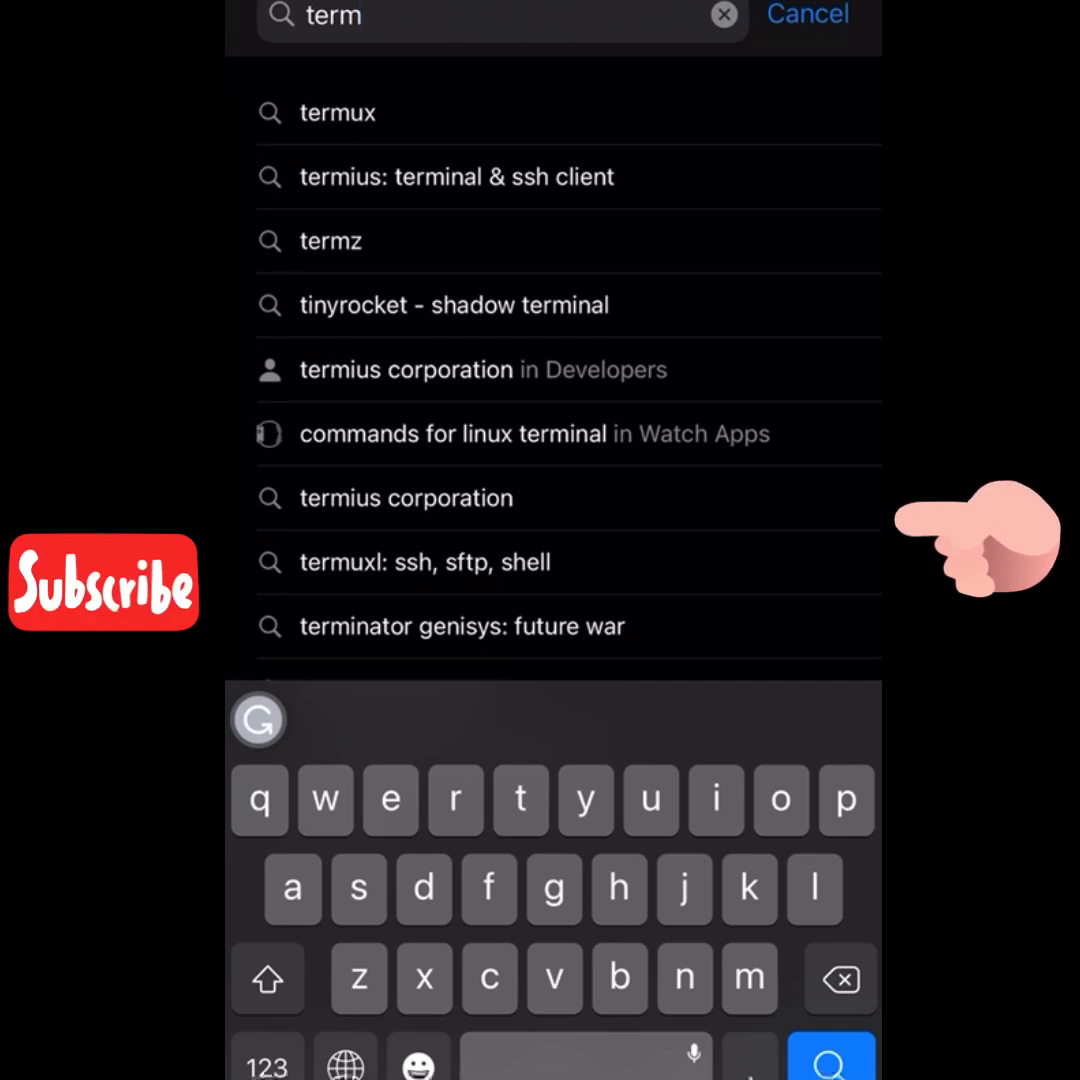
pyautogui.click(338, 112)
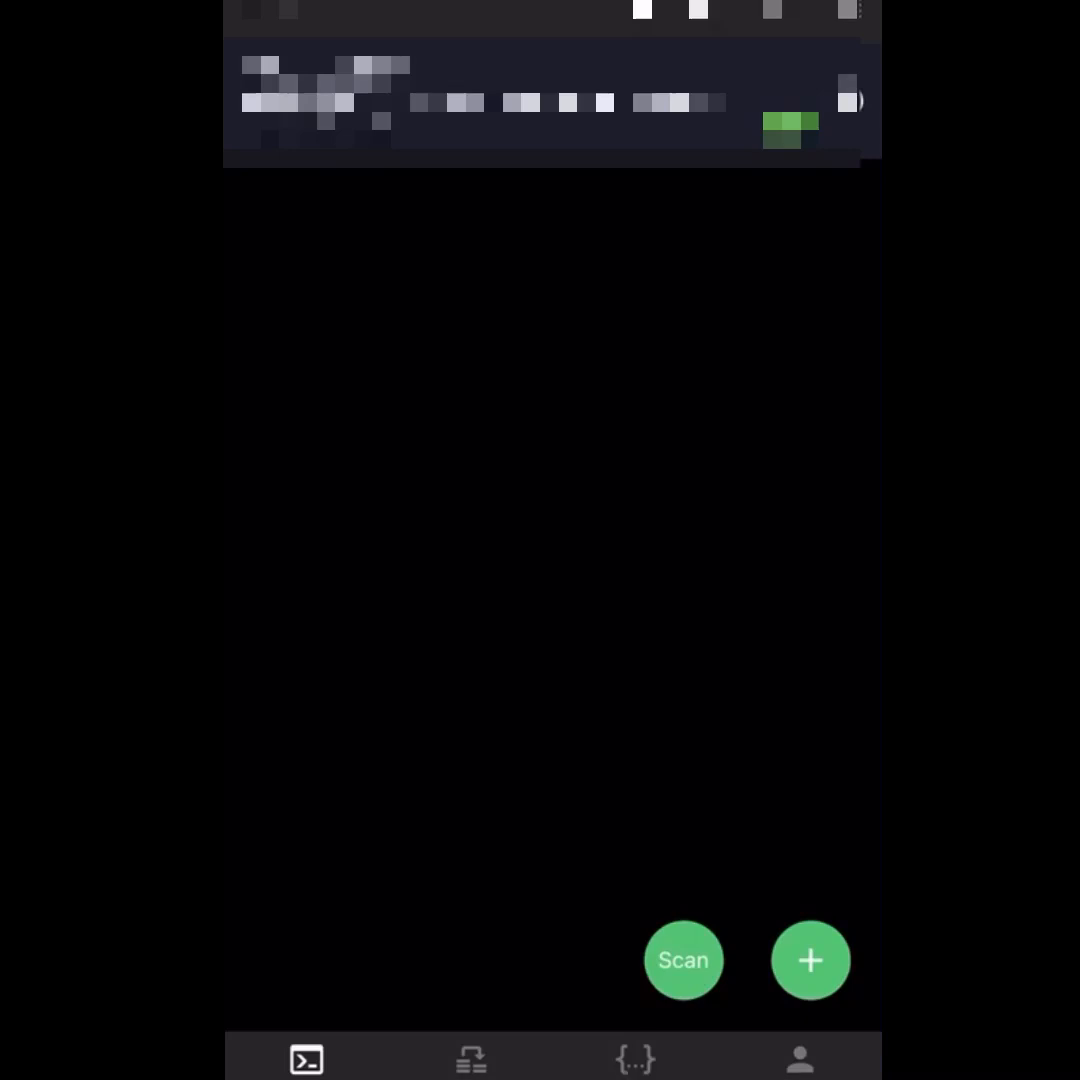
# - Begin adding a new SSH host so its empty connection form appears
pyautogui.click(812, 960)
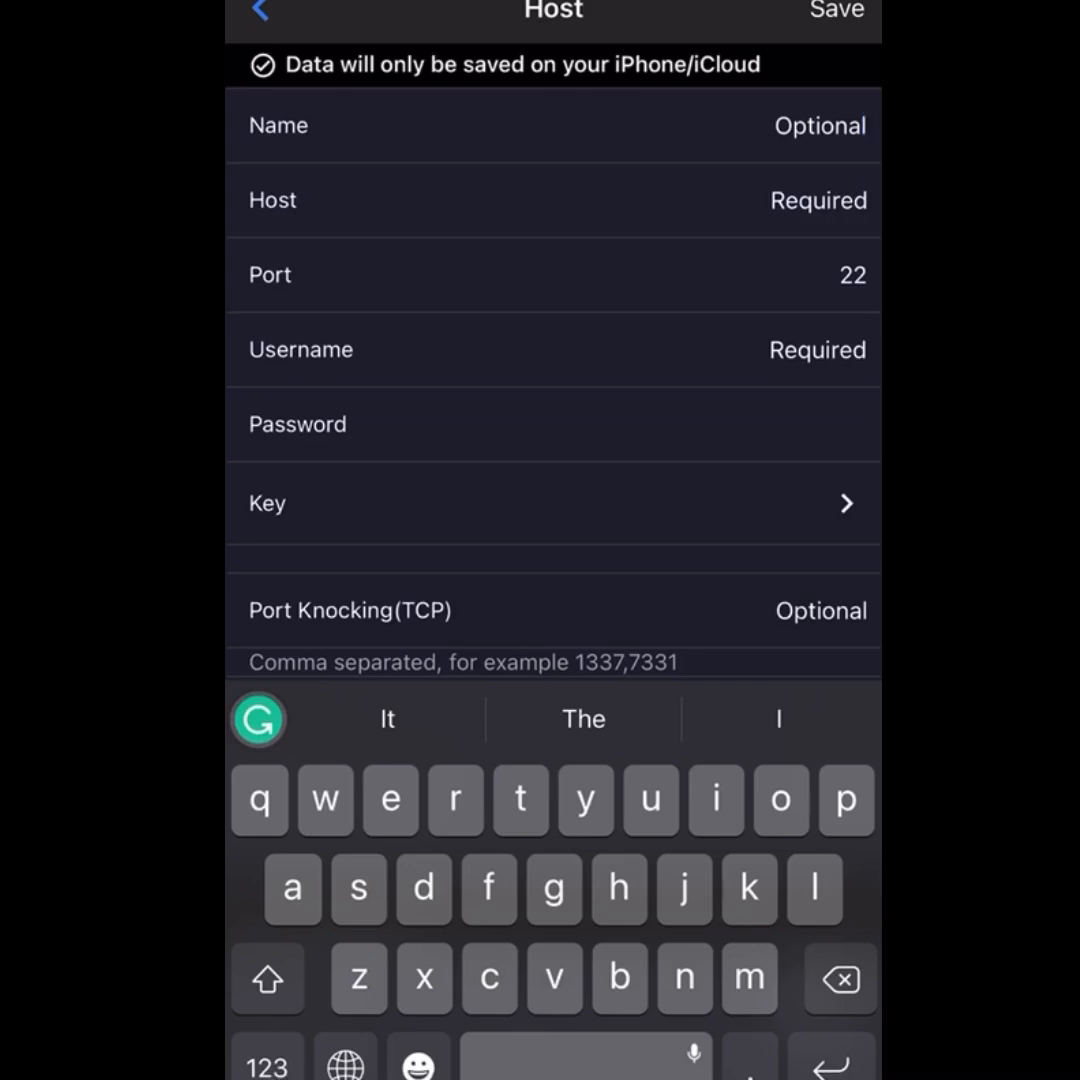
# - Save the new host, connect to it and list its home directory at the root prompt
pyautogui.click(810, 126)
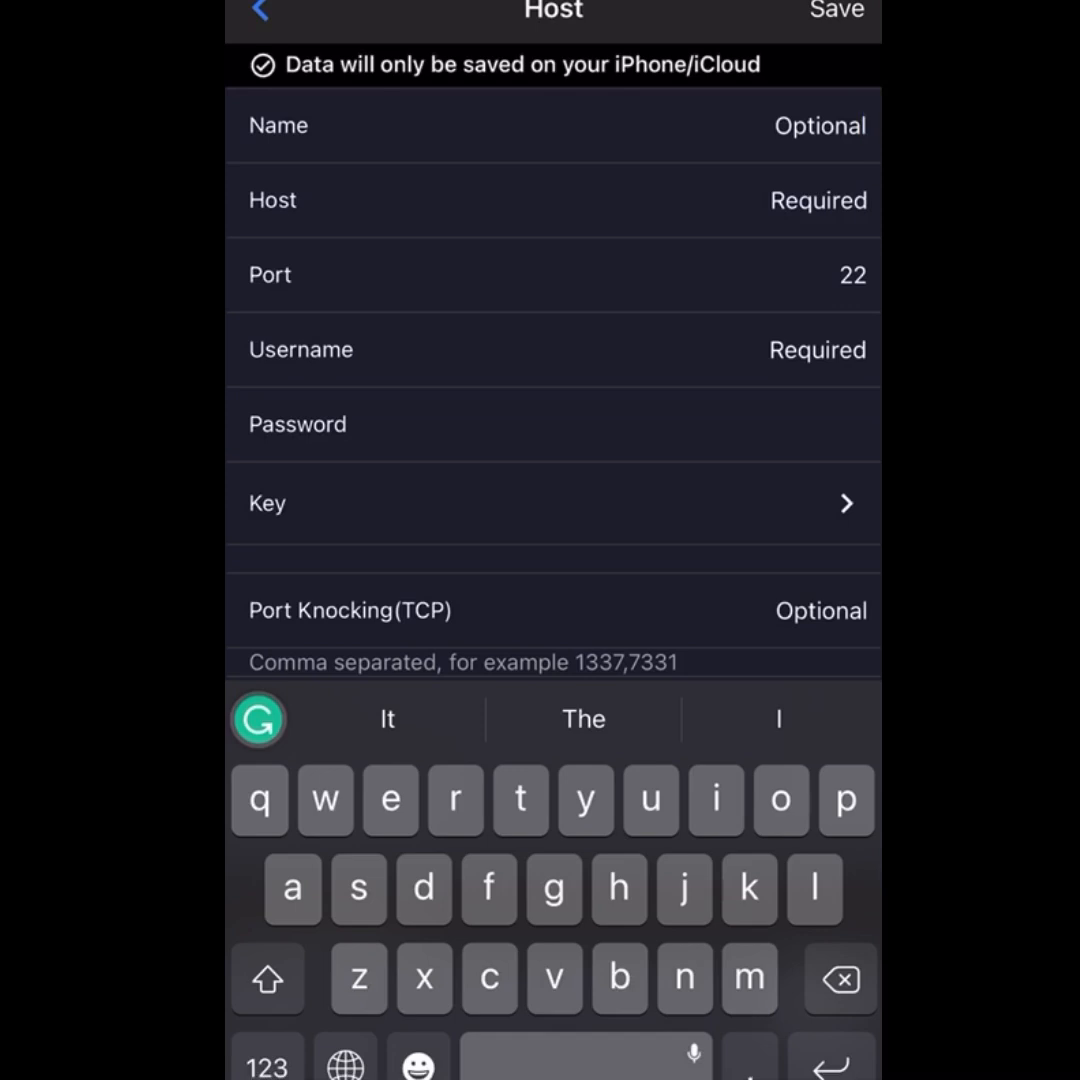
pyautogui.click(820, 126)
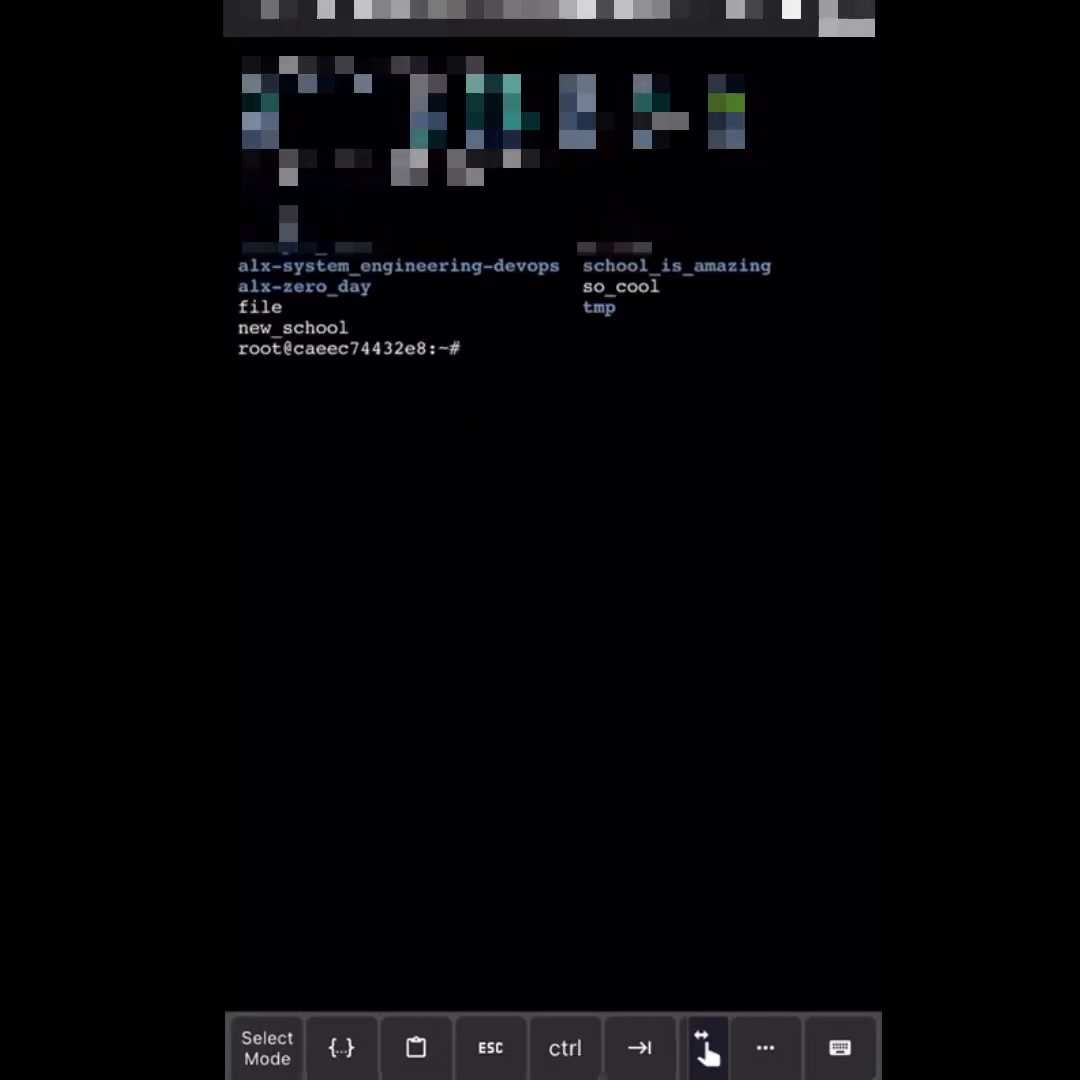
# - Bring up the shell keyboard, then return to the App Store search for 'termux'
pyautogui.click(840, 1048)
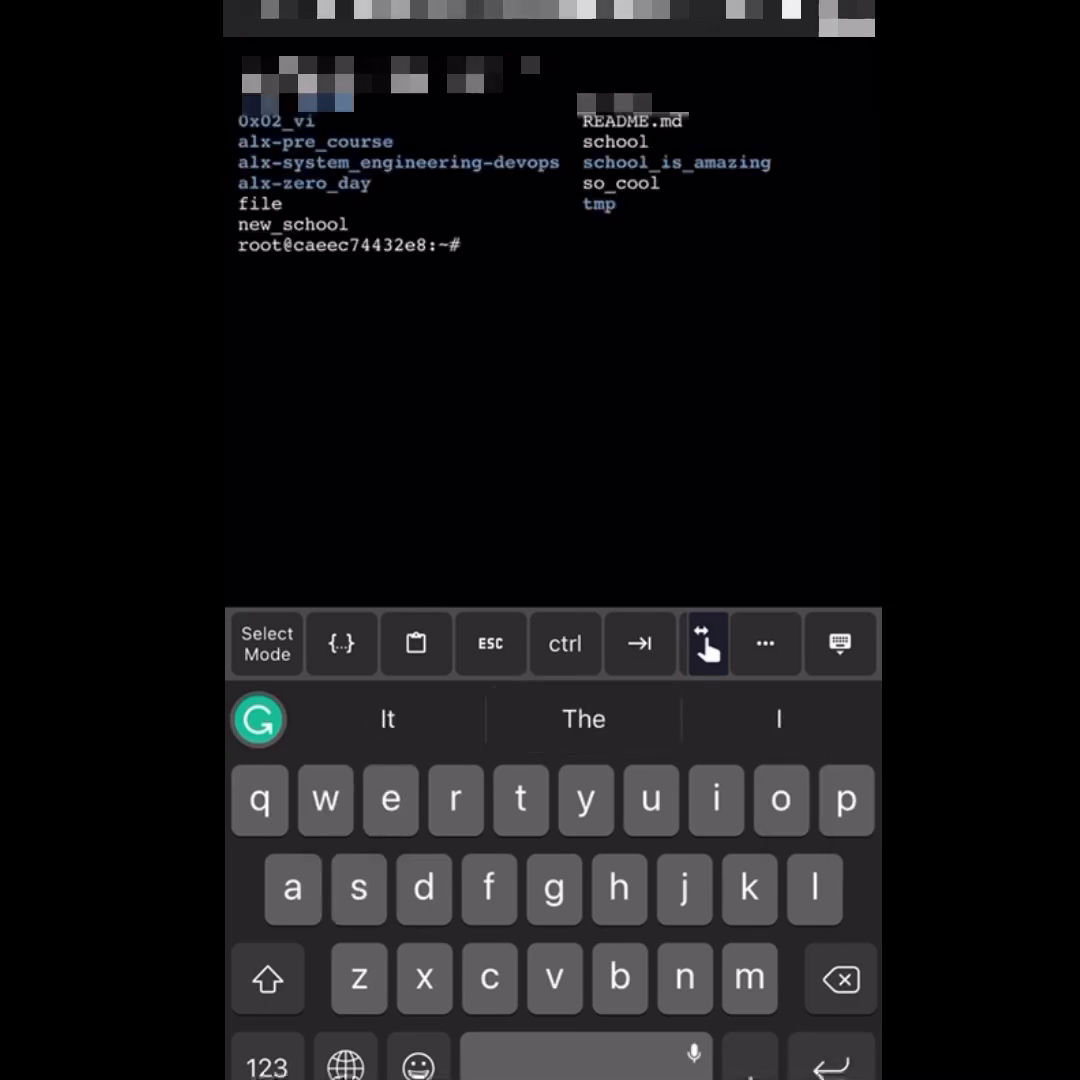
pyautogui.click(470, 244)
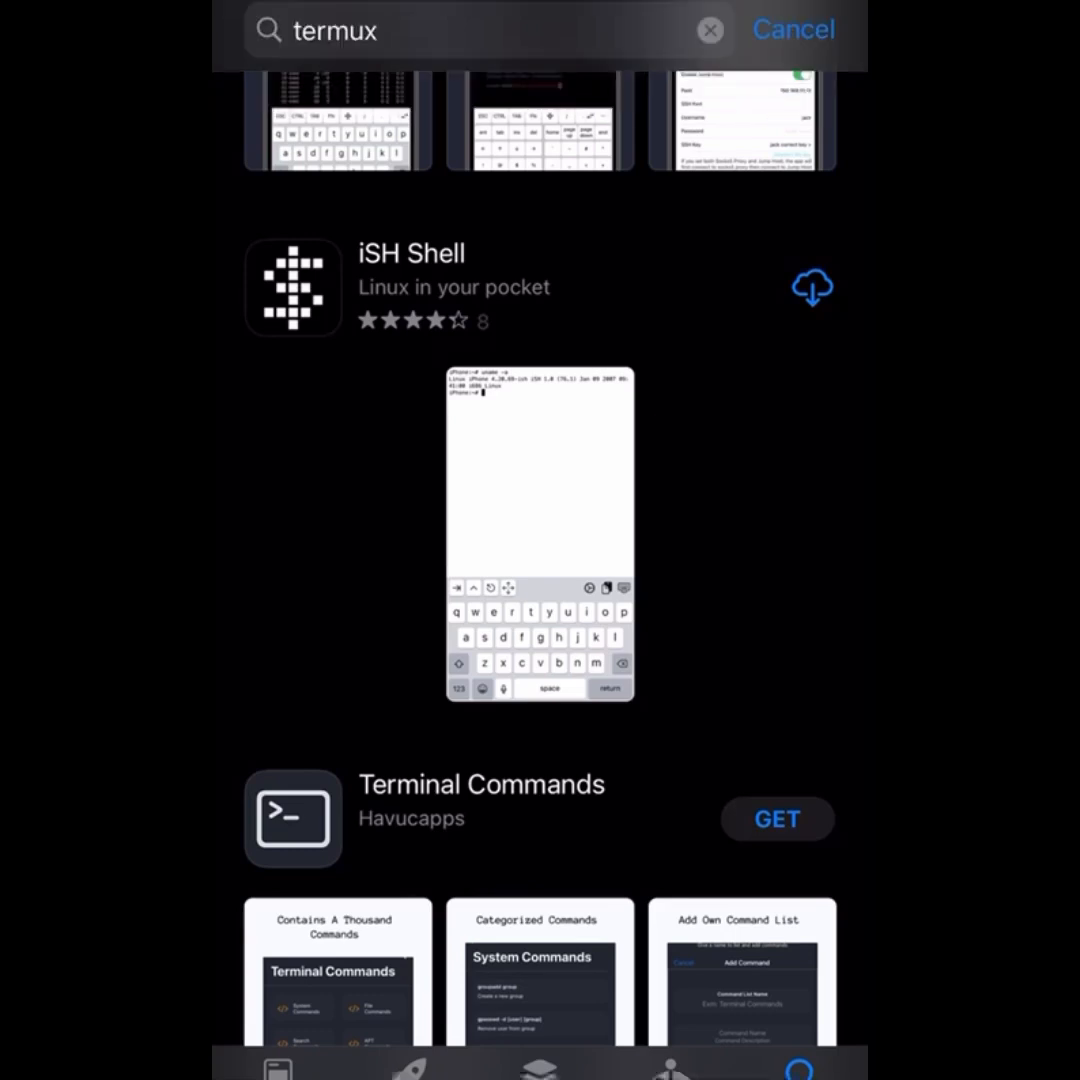
# - Download iSH Shell and launch it to the Alpine welcome prompt
pyautogui.click(812, 288)
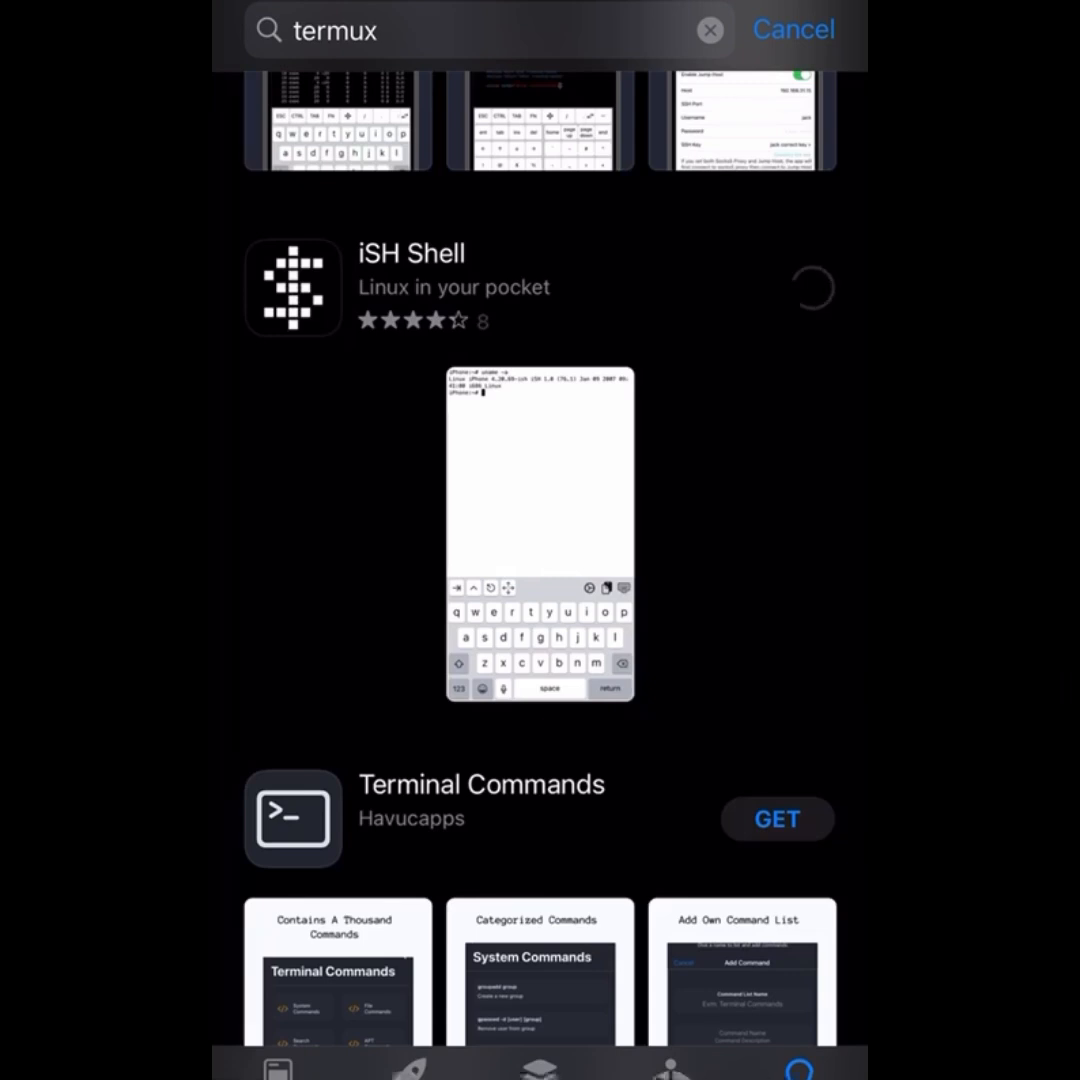
pyautogui.click(812, 288)
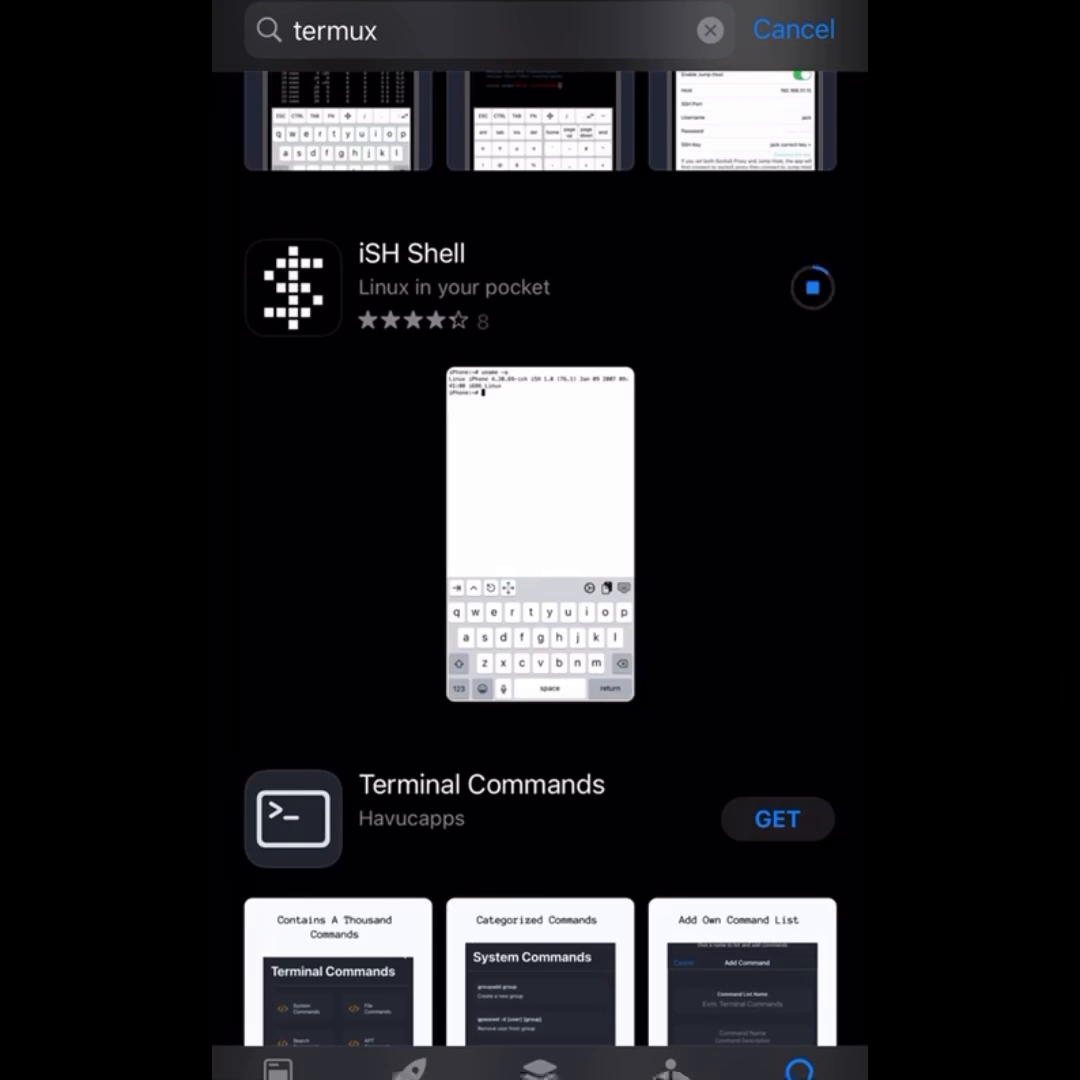
pyautogui.click(812, 288)
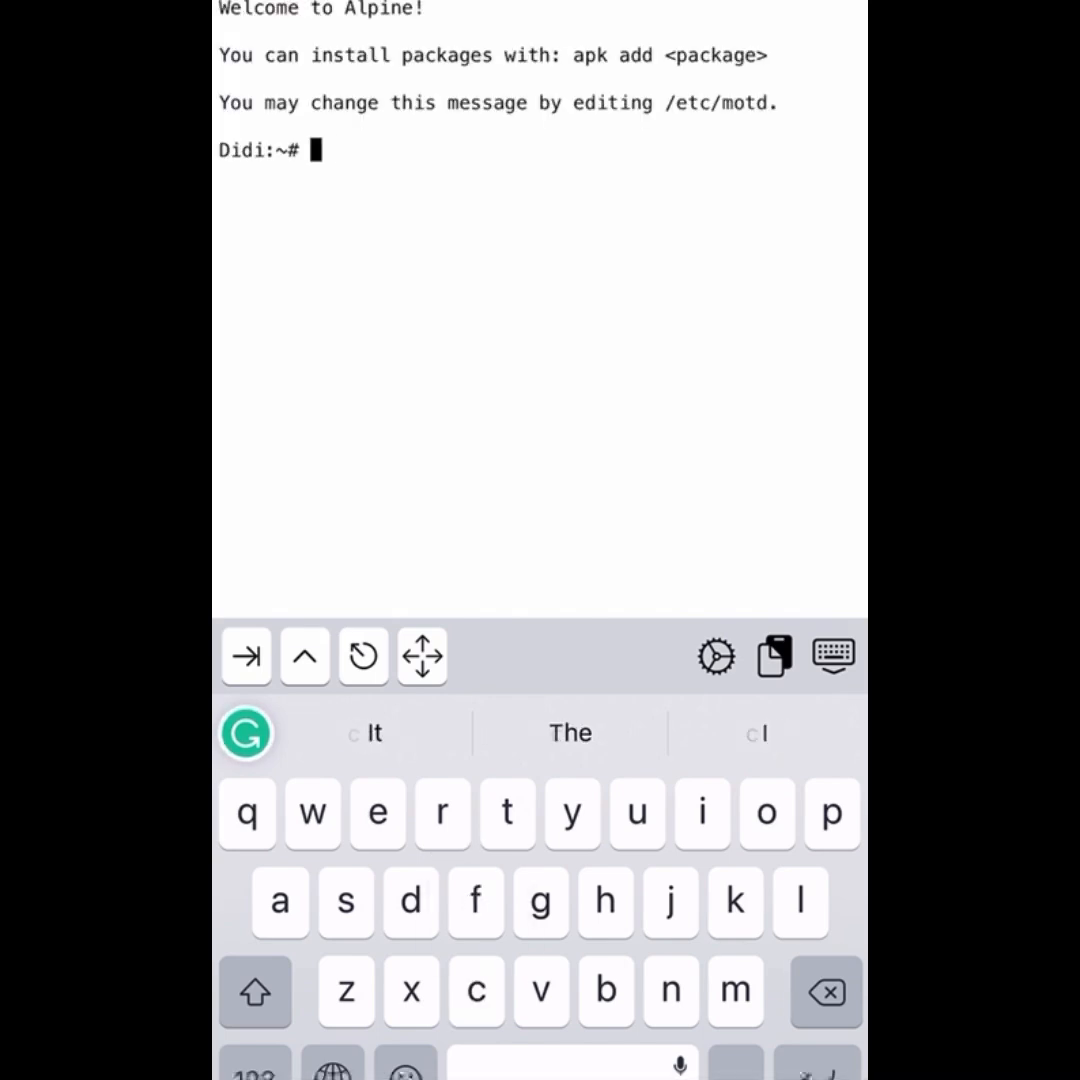
# - Run 'mkdir Didi' and start typing 'cd Didi' to enter the new directory
pyautogui.write('mkdir Di')
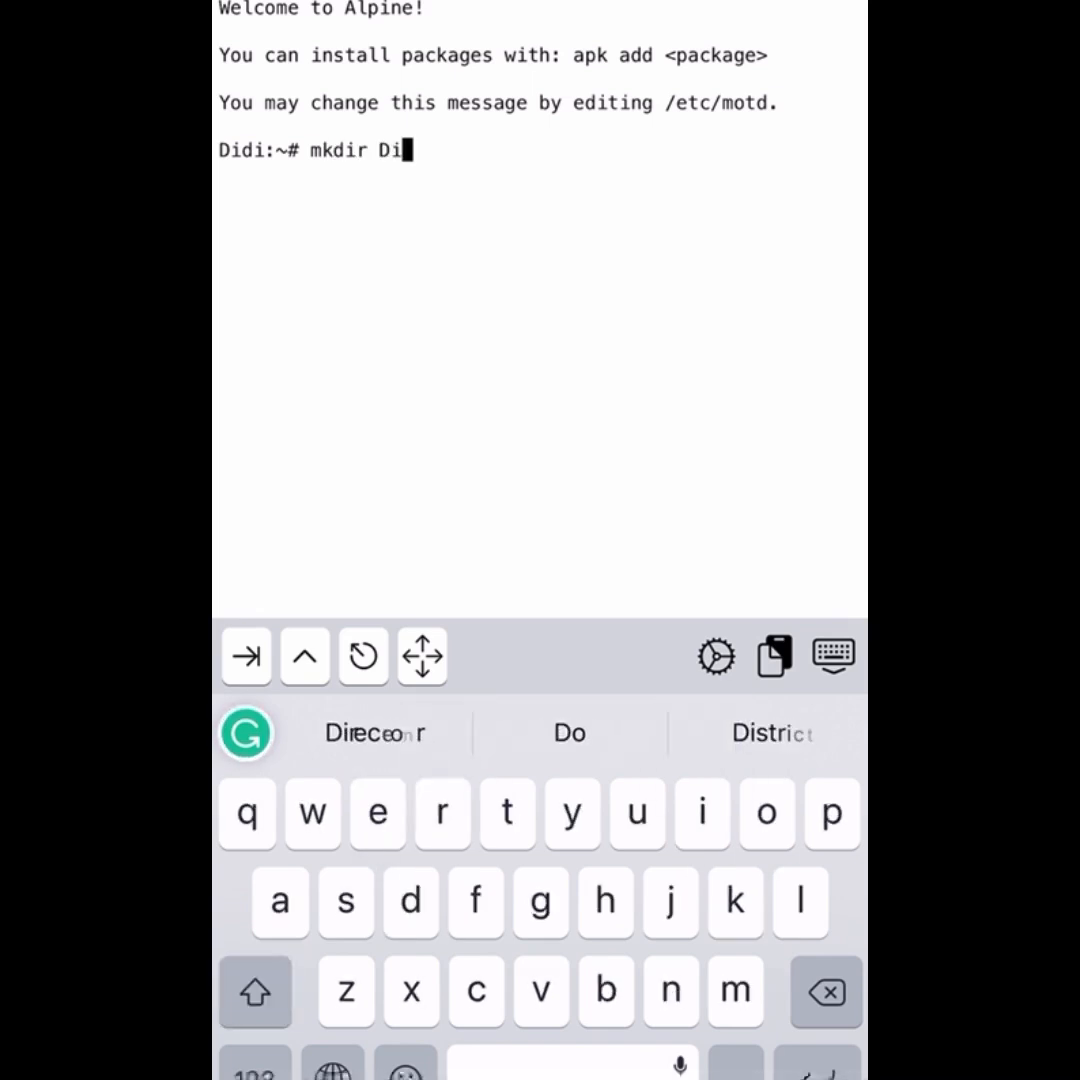
pyautogui.press('return')
pyautogui.write('cd Di')
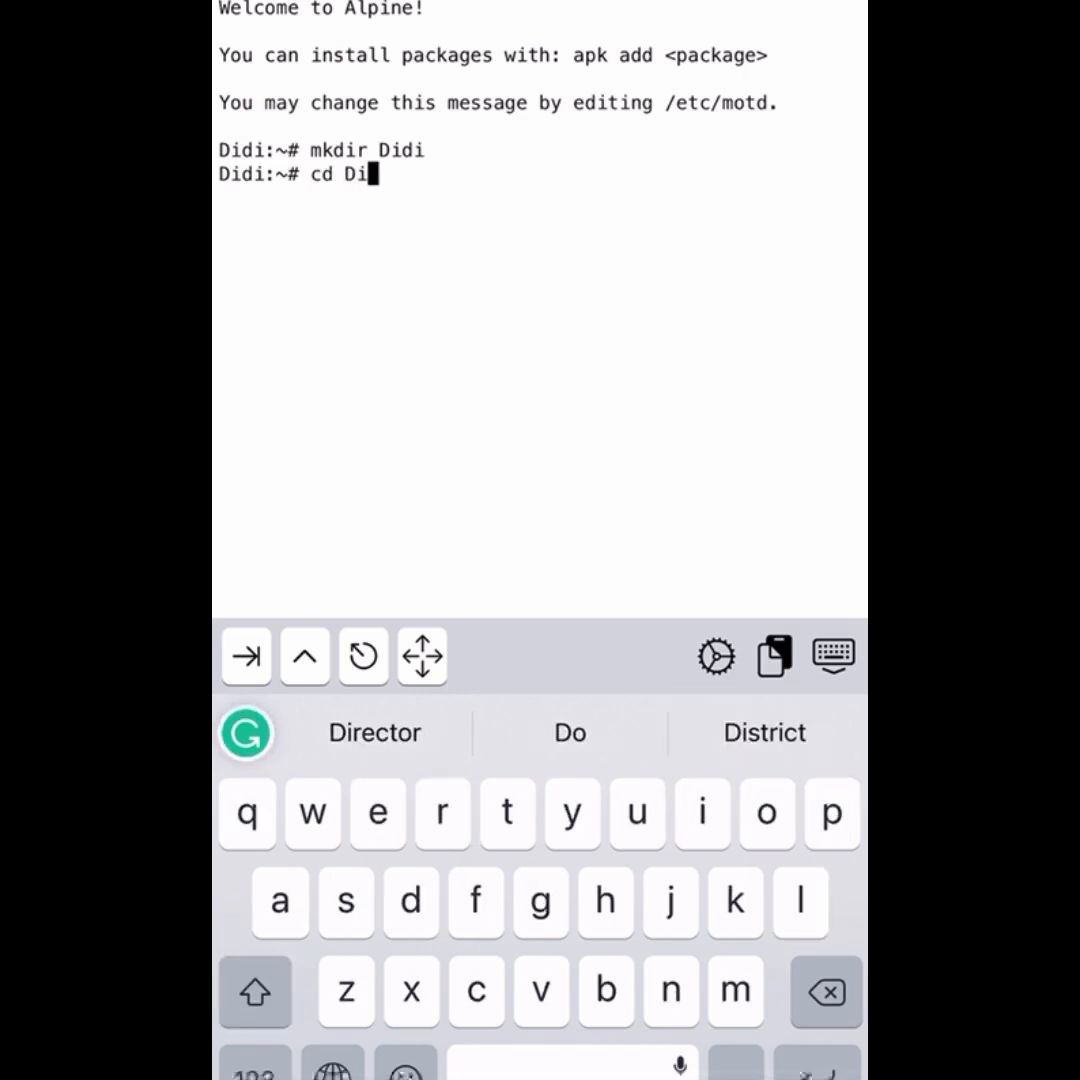
pyautogui.write('di')
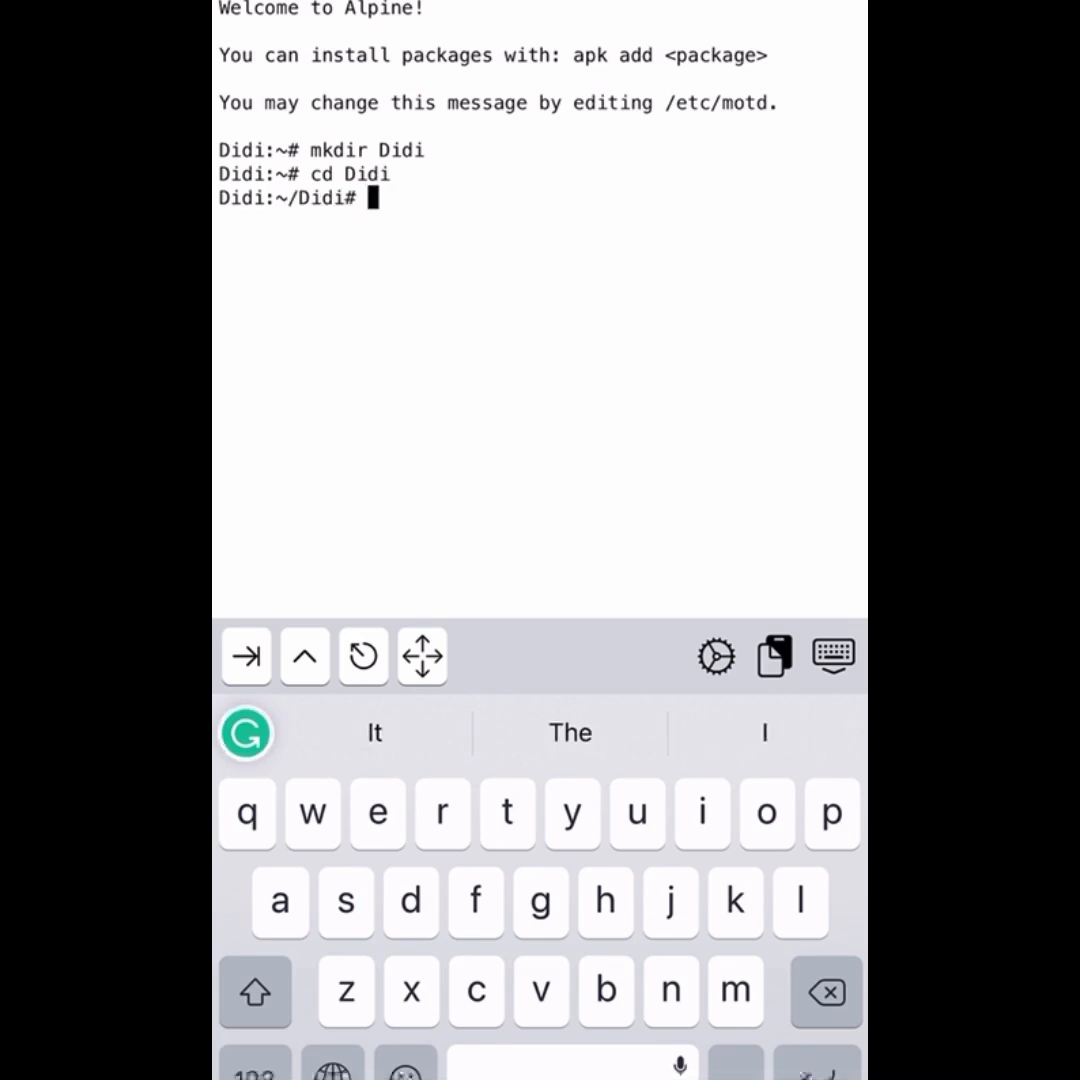
pyautogui.write('cd')
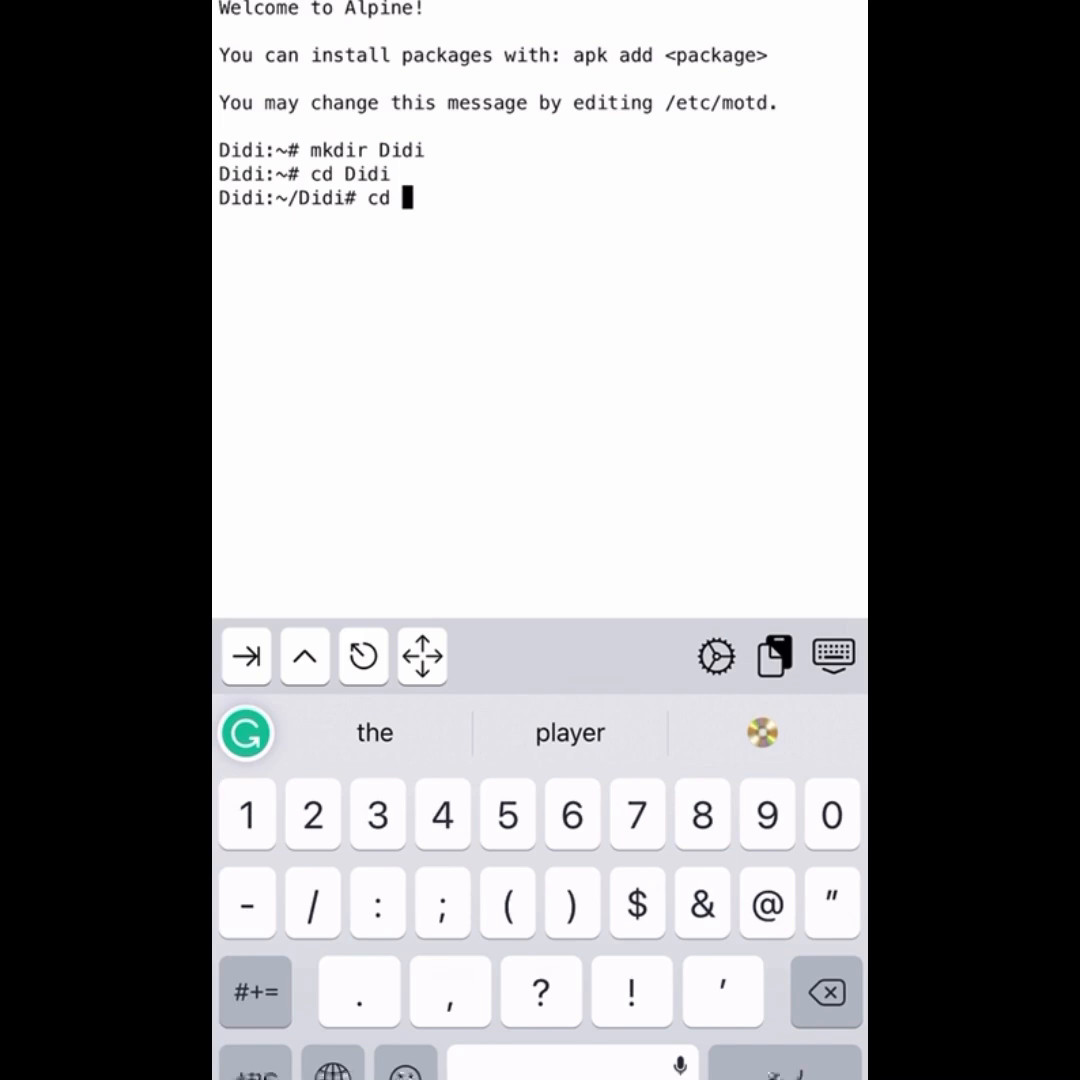
pyautogui.click(254, 992)
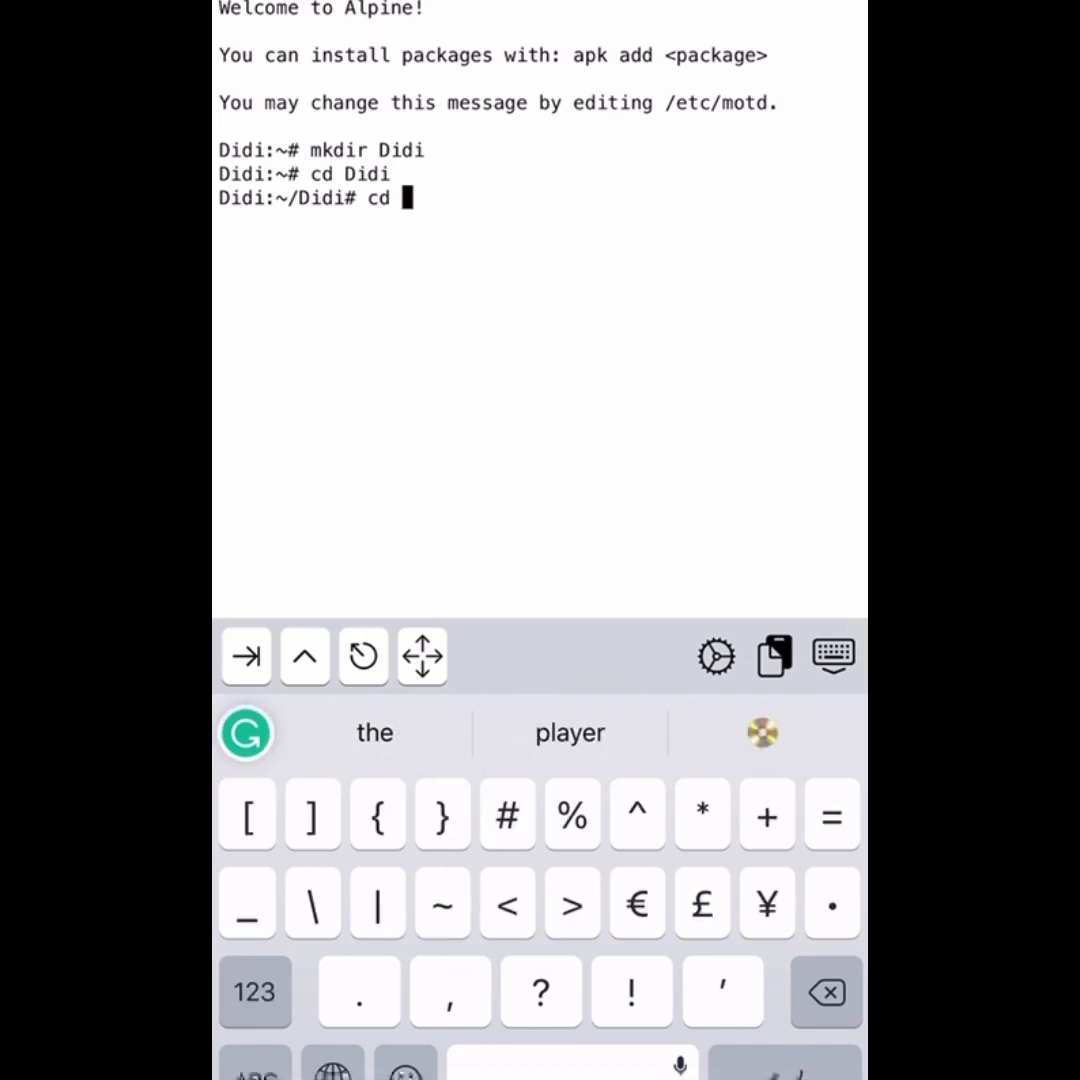